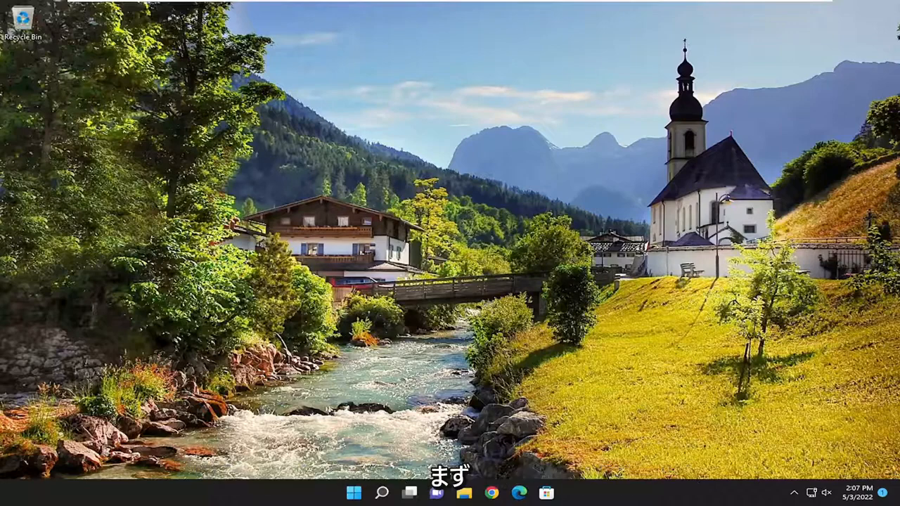
- Search from the taskbar for 'windows PowerShell' to reach the version tool
left_click(382, 492)
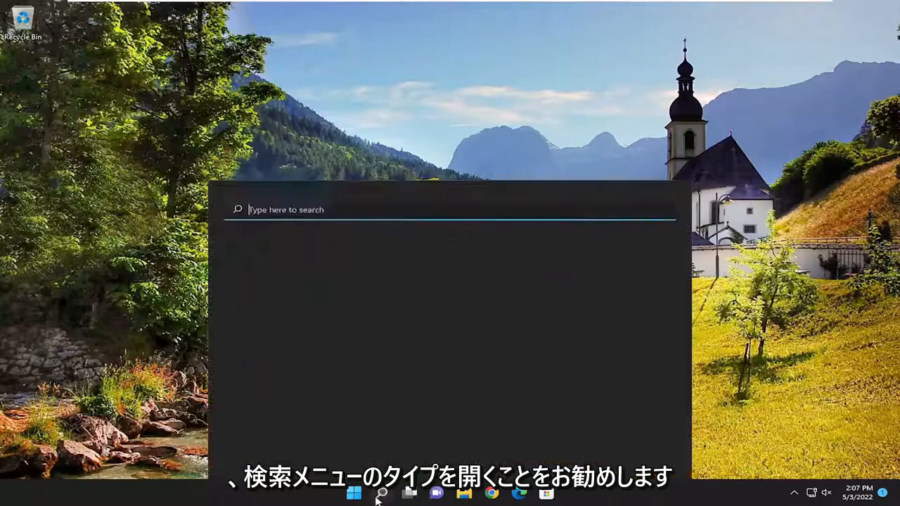
type("windows PowerShell")
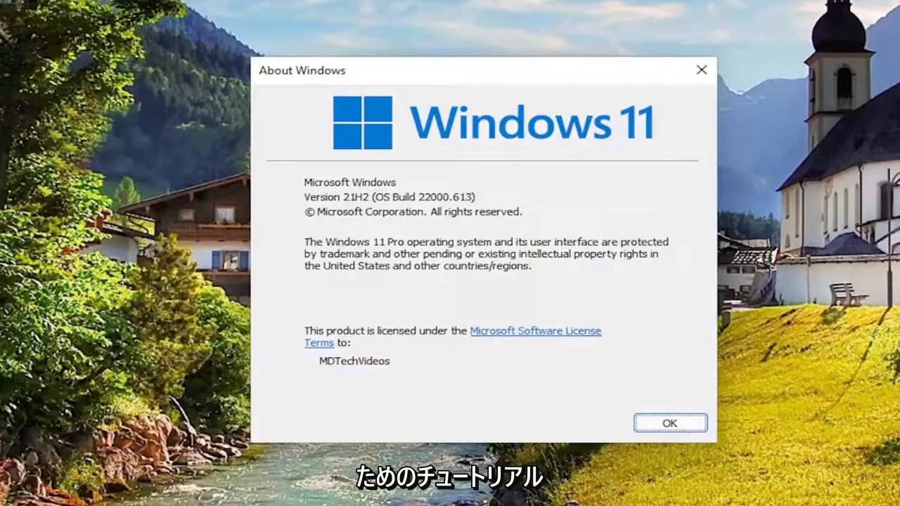
mouse_move(397, 244)
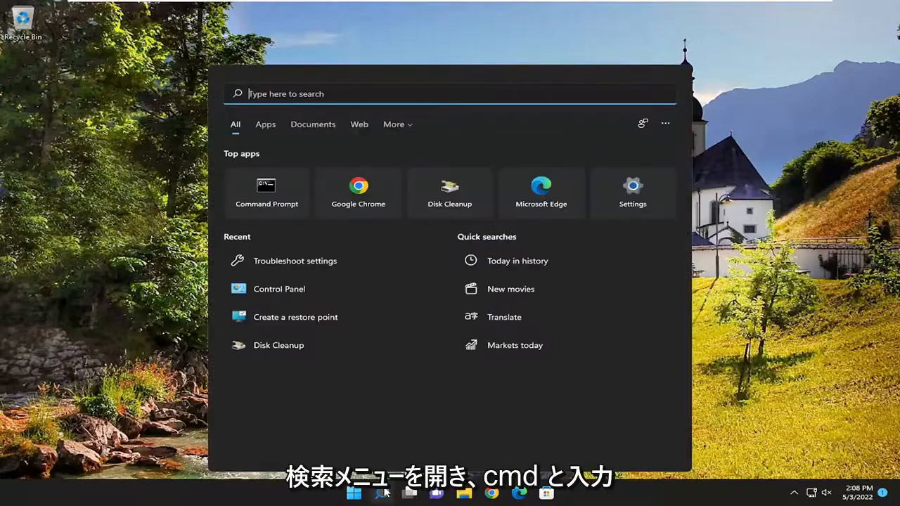
- Search 'cmd', run Command Prompt as administrator and approve the UAC prompt with Yes
type("cmd")
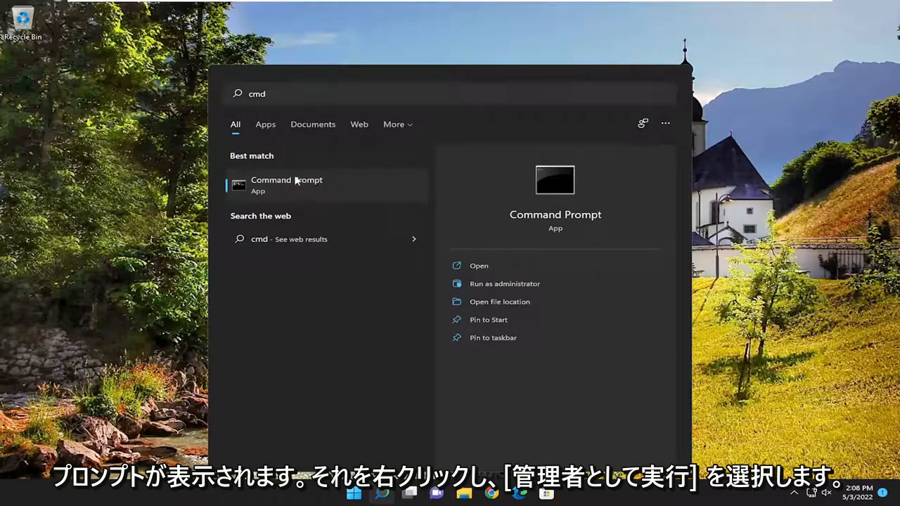
right_click(287, 186)
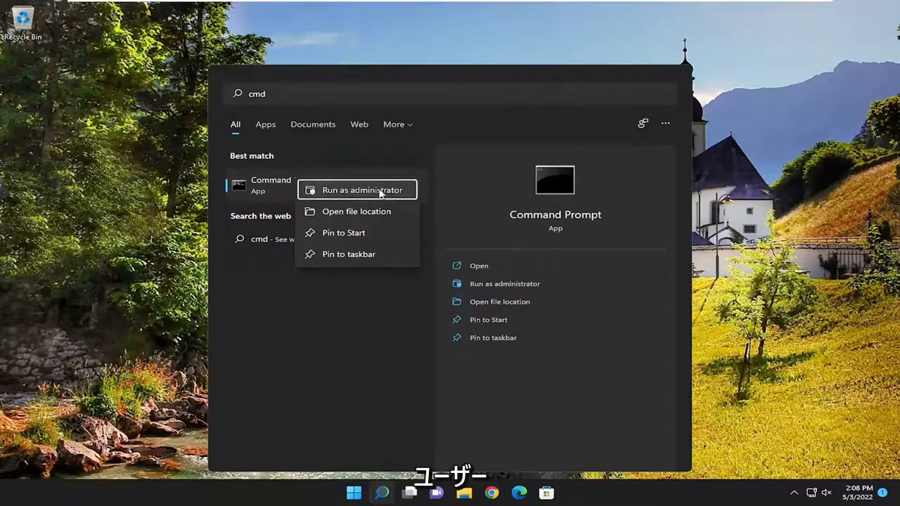
left_click(361, 189)
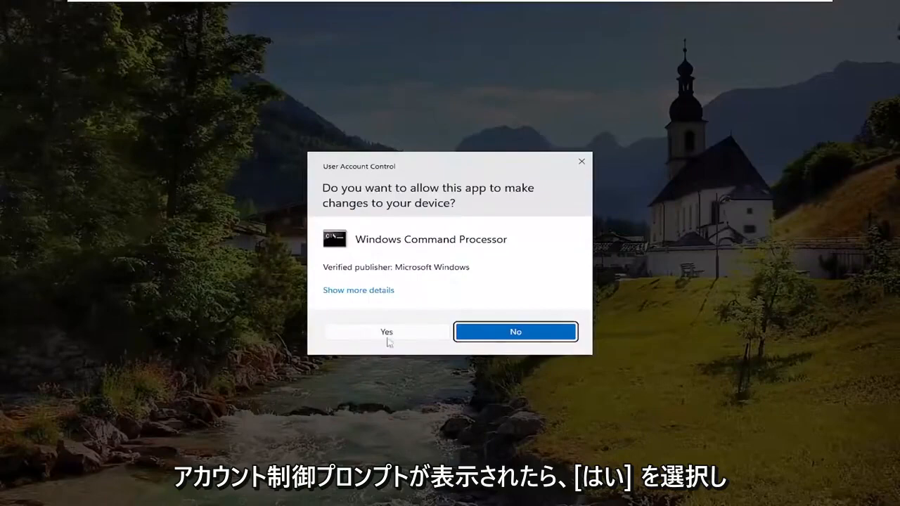
left_click(385, 332)
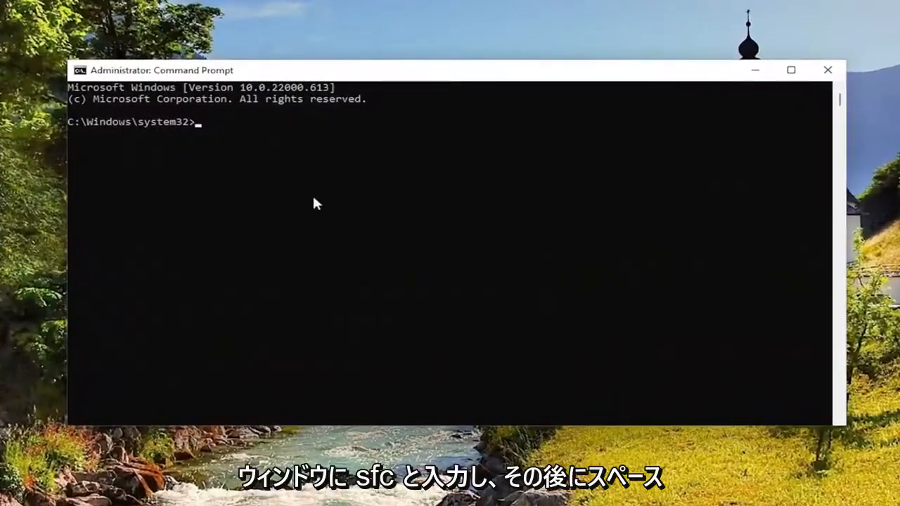
- Enter 'sfc /scannow' at the administrator prompt without running it yet
type("sfc")
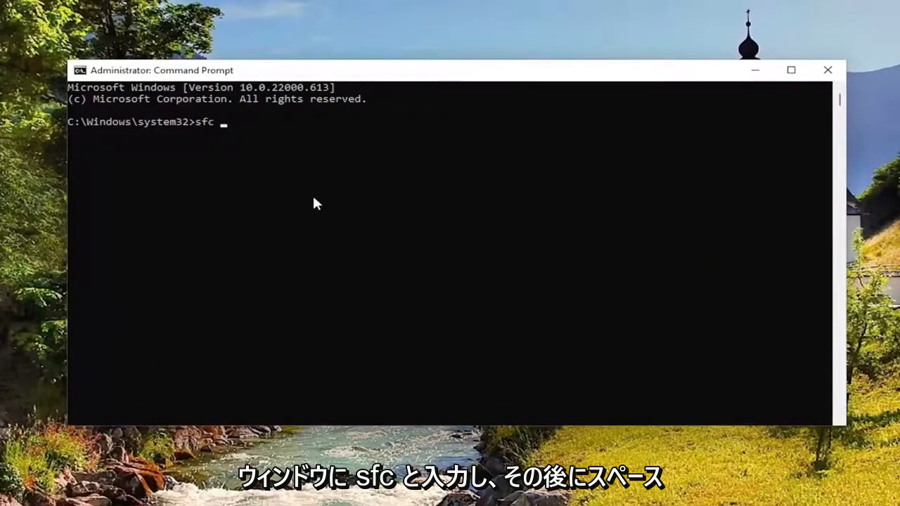
type("/scannow")
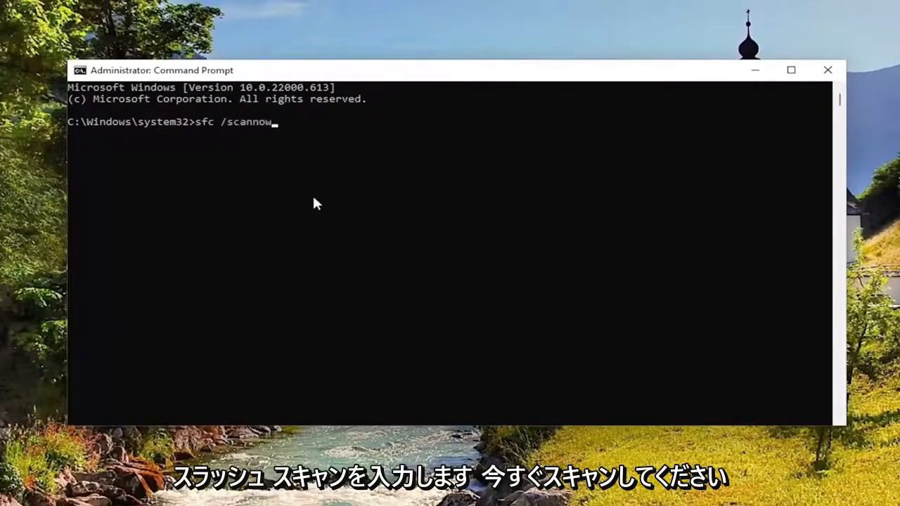
mouse_move(214, 183)
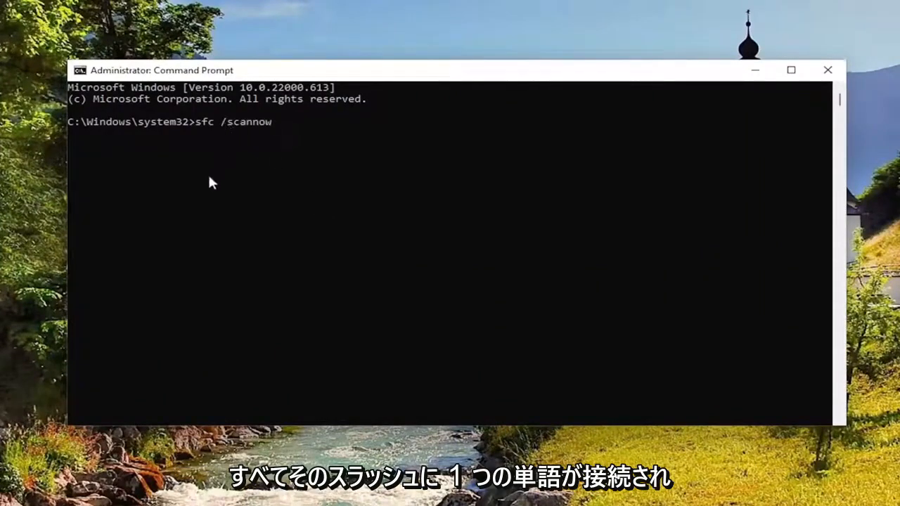